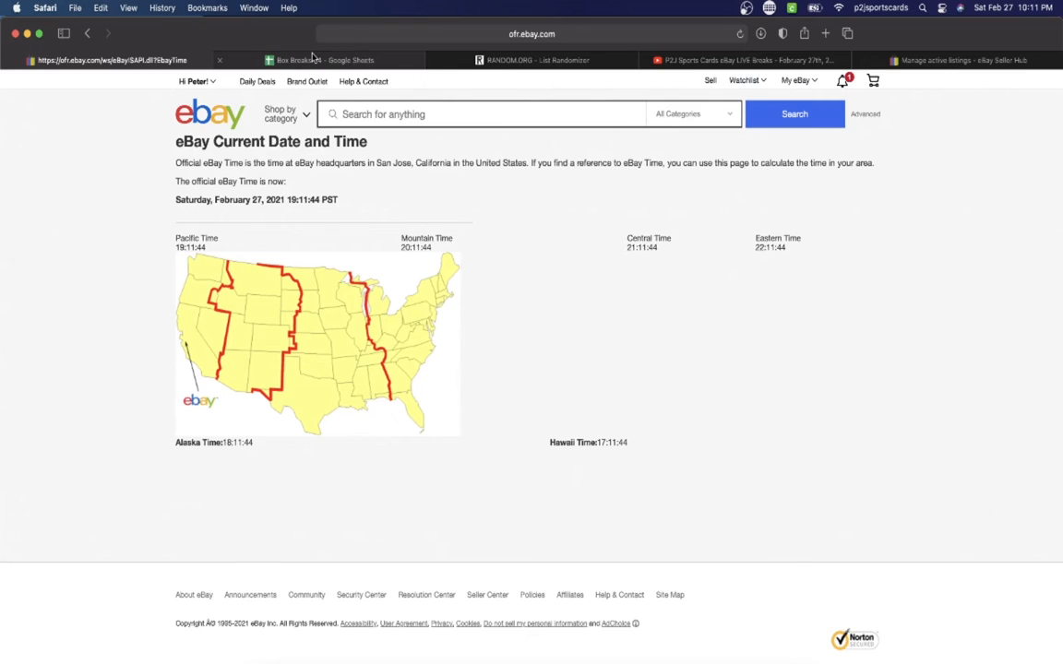
Step: Copy the buyer usernames in column C of Box Breaks 24 for the List Randomizer
{"action": "left_click", "coordinate": [323, 59]}
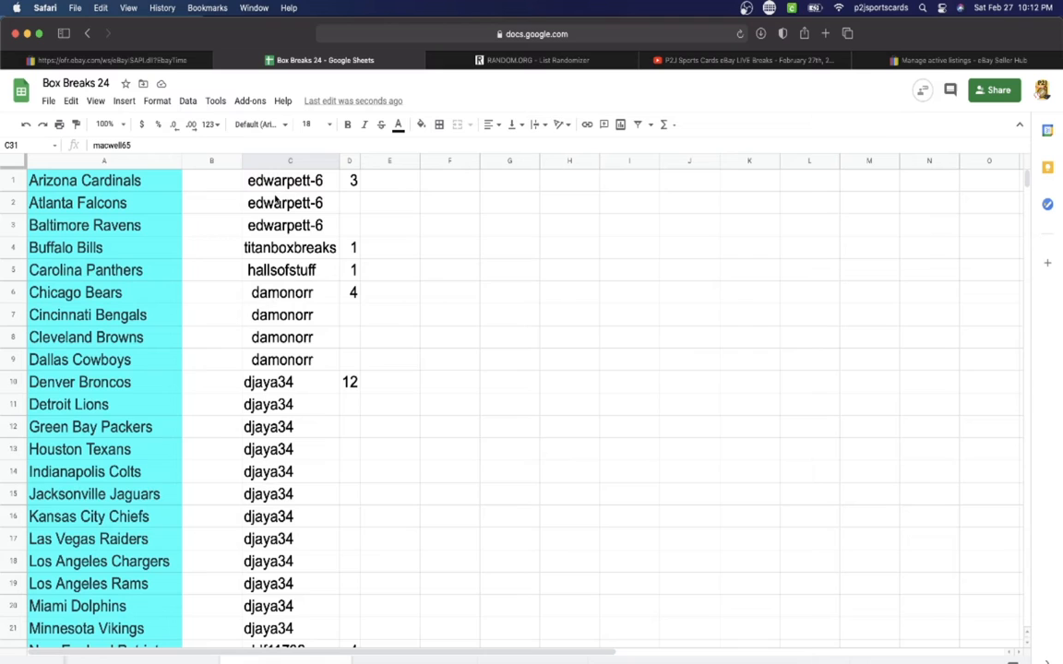
{"action": "left_click", "coordinate": [290, 161]}
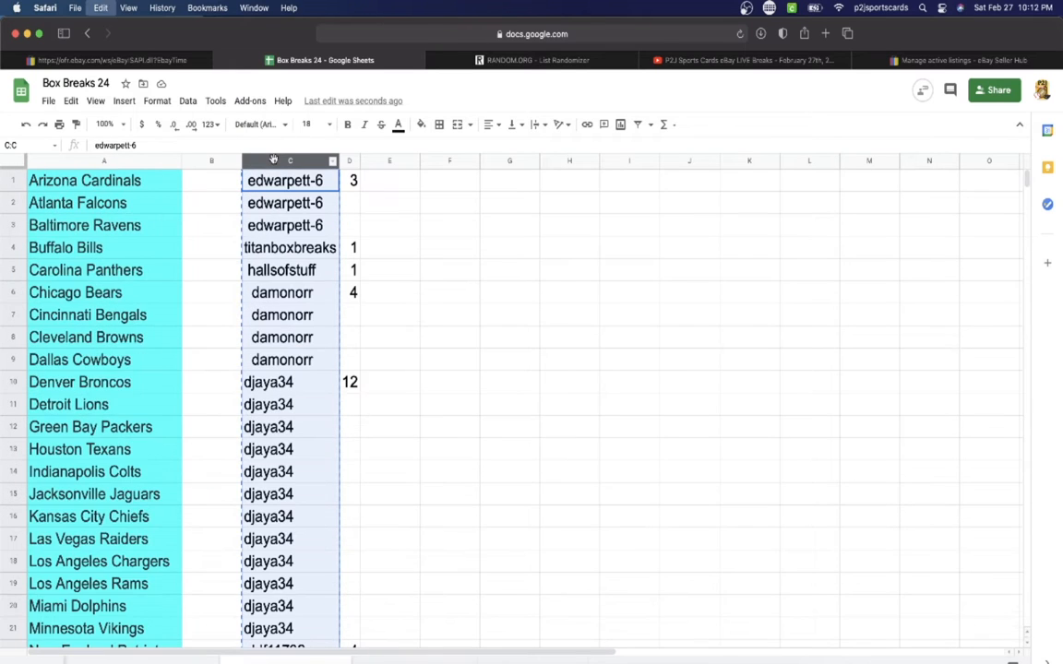
{"action": "left_click", "coordinate": [547, 59]}
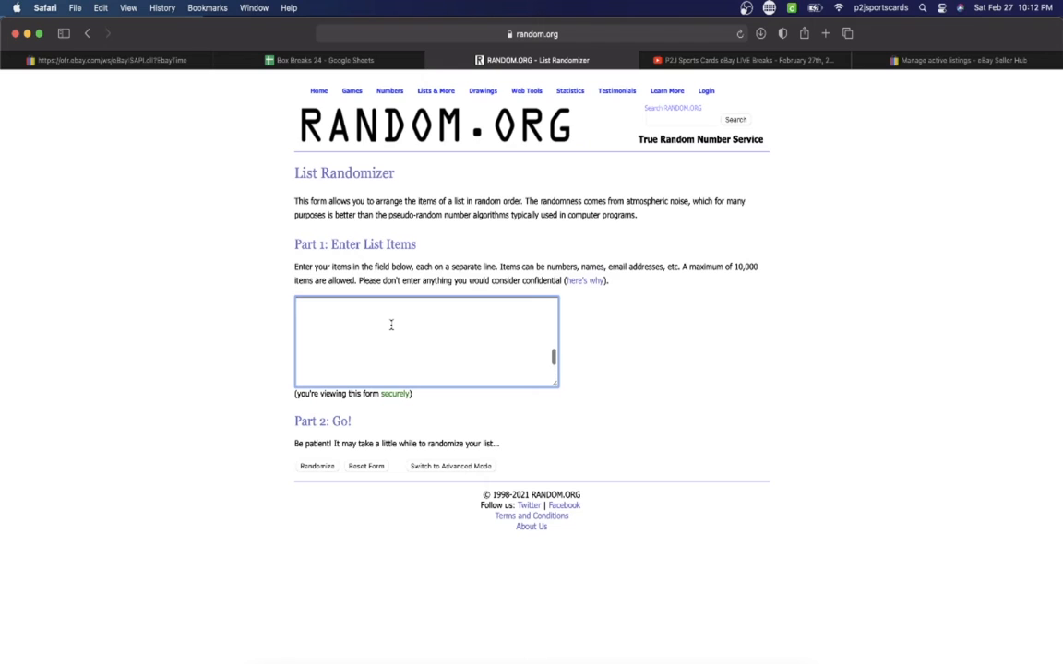
Step: Paste the 32 usernames into List Randomizer, shuffle them seven times, and select the result
{"action": "type", "text": "edwardpett-6"}
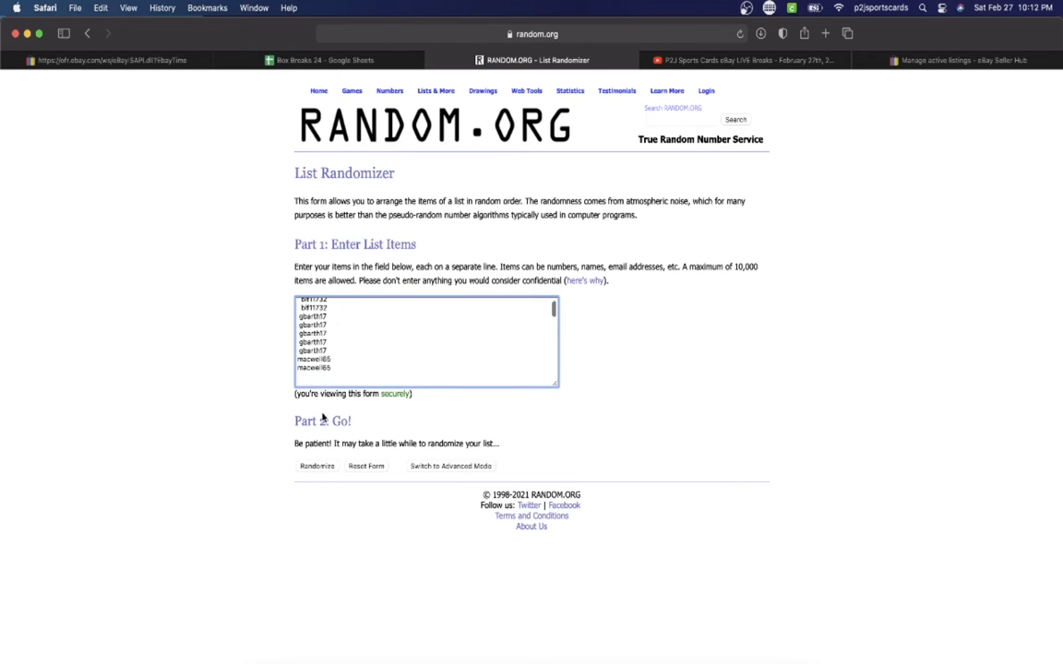
{"action": "left_click", "coordinate": [315, 466]}
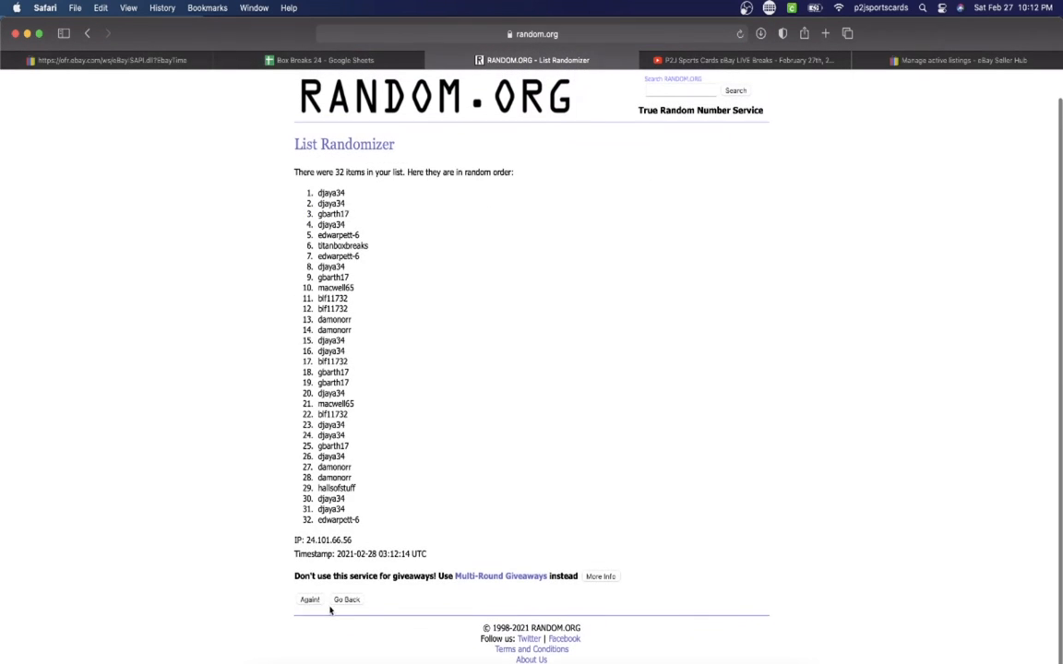
{"action": "left_click", "coordinate": [309, 601]}
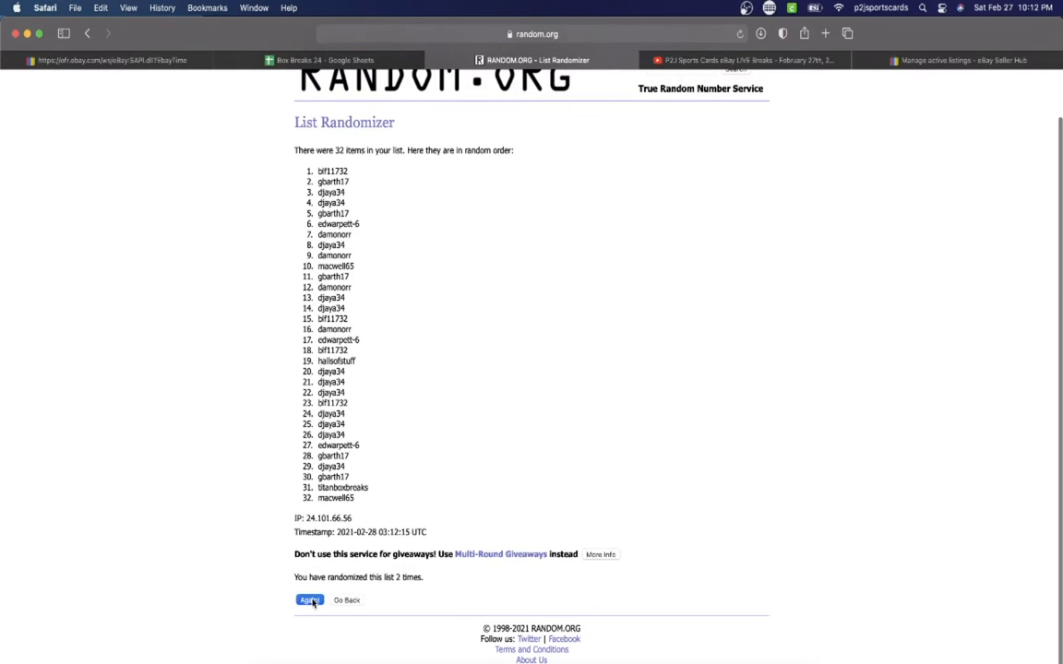
{"action": "left_click", "coordinate": [308, 600]}
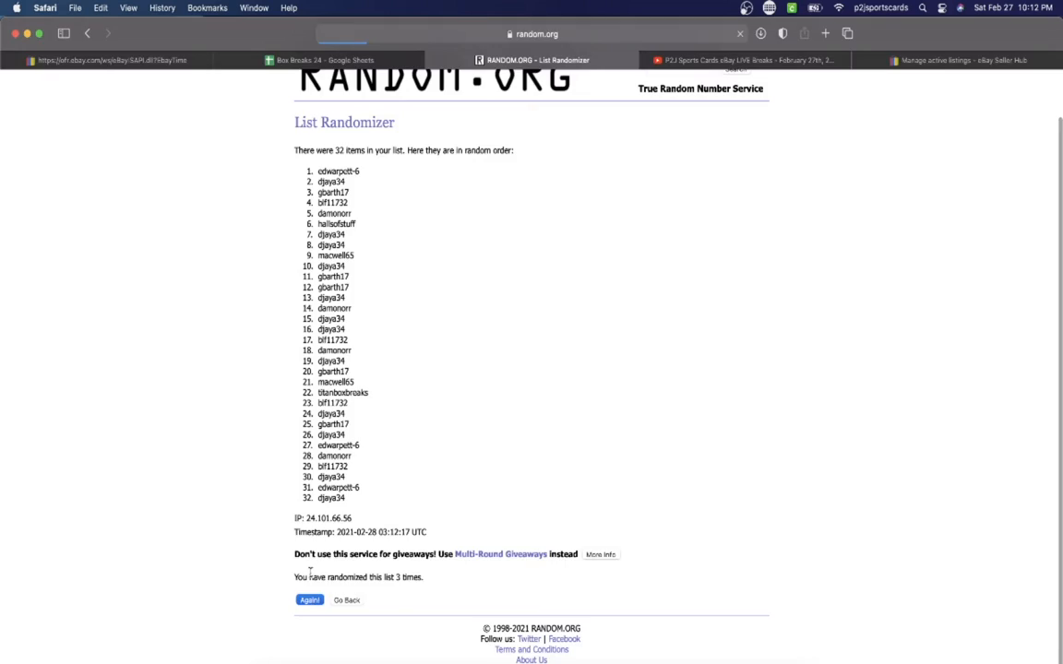
{"action": "left_click", "coordinate": [309, 600]}
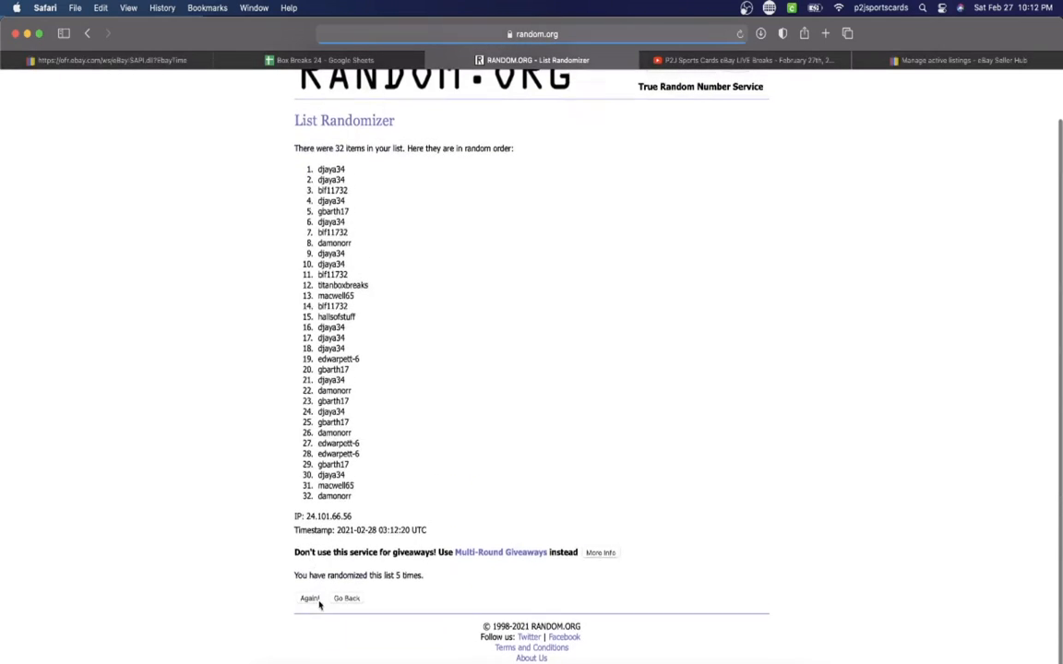
{"action": "left_click", "coordinate": [308, 600]}
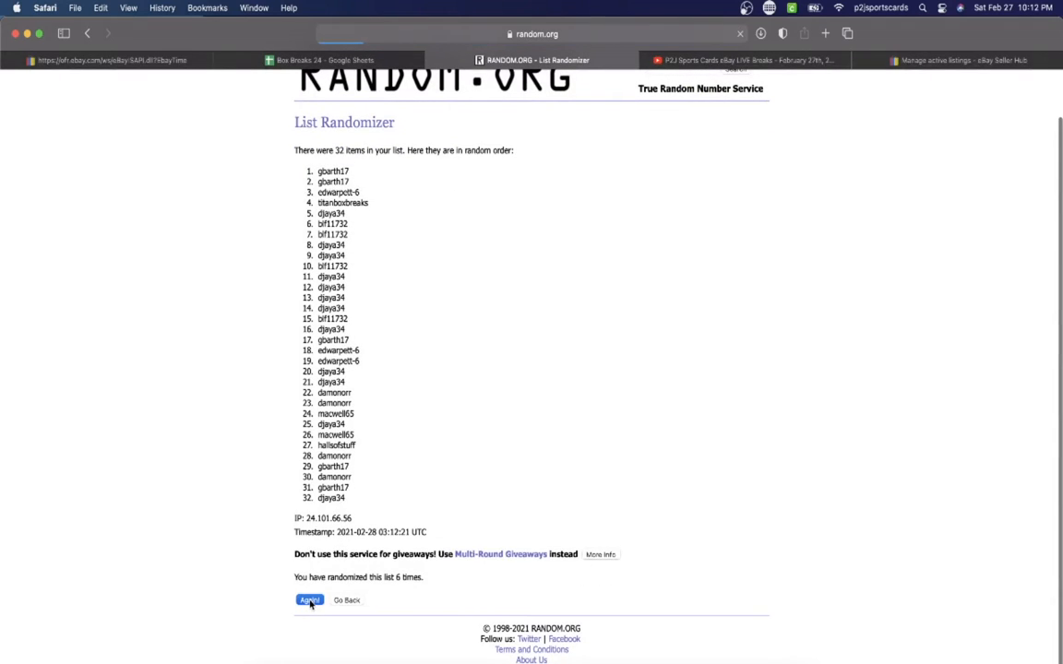
{"action": "left_click", "coordinate": [309, 600]}
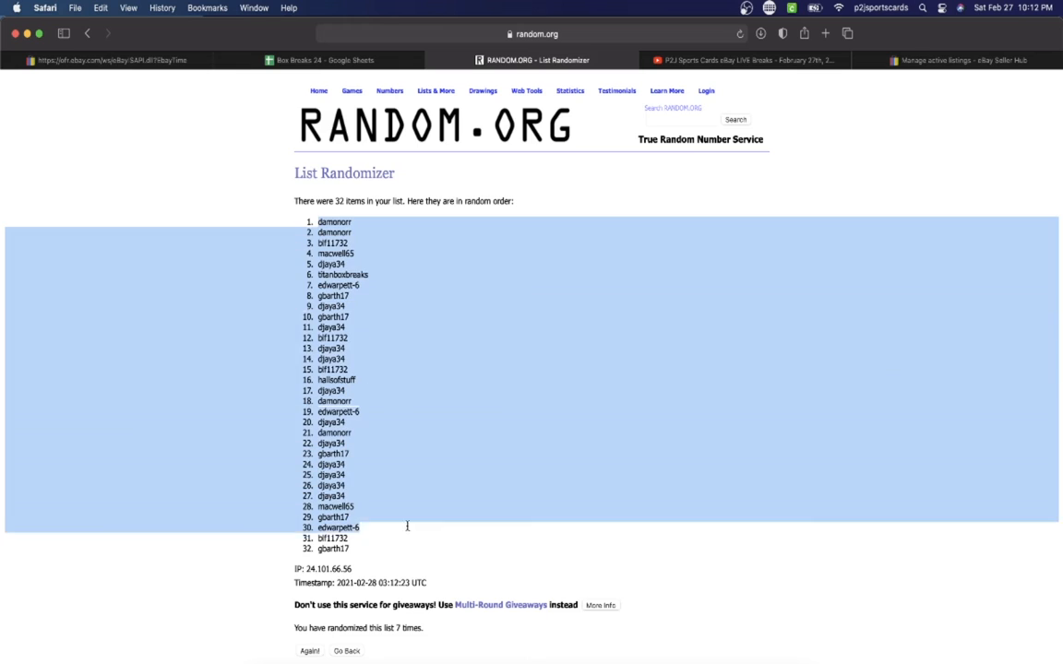
{"action": "left_click", "coordinate": [322, 60]}
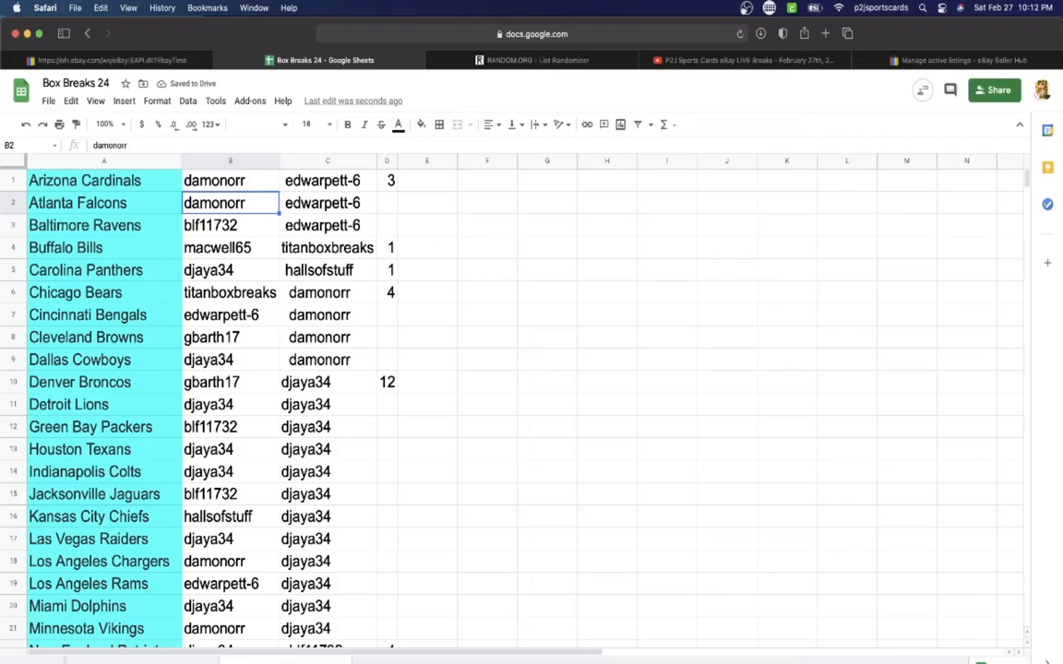
Step: Review the buyers assigned to the Bills, Bears, Cowboys, Broncos, Lions, Chiefs, Chargers and later teams
{"action": "left_click", "coordinate": [229, 247]}
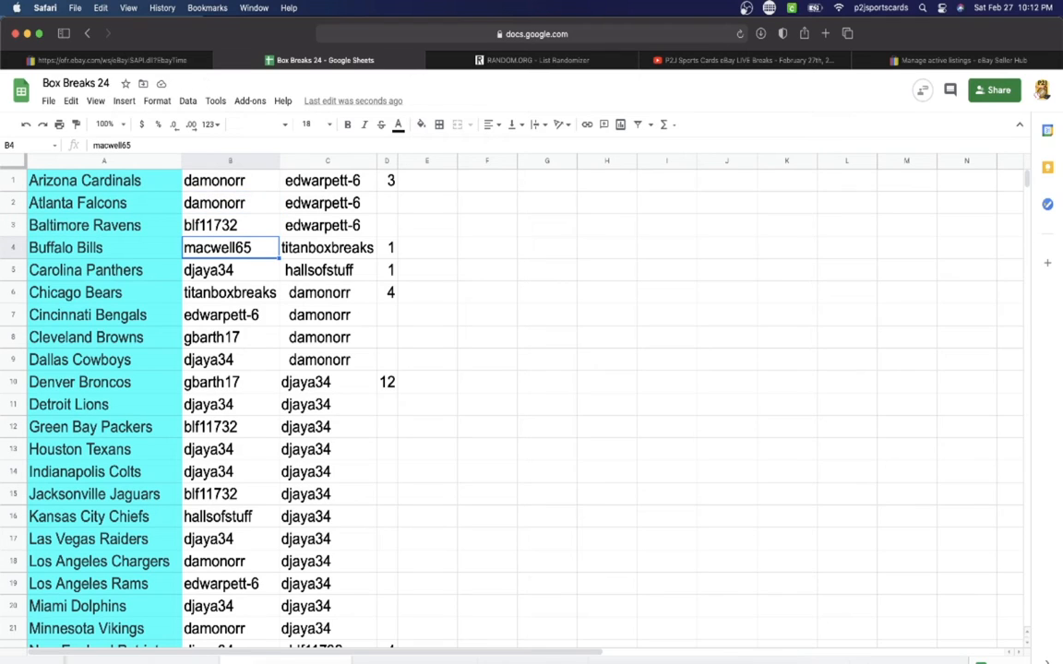
{"action": "left_click", "coordinate": [229, 292]}
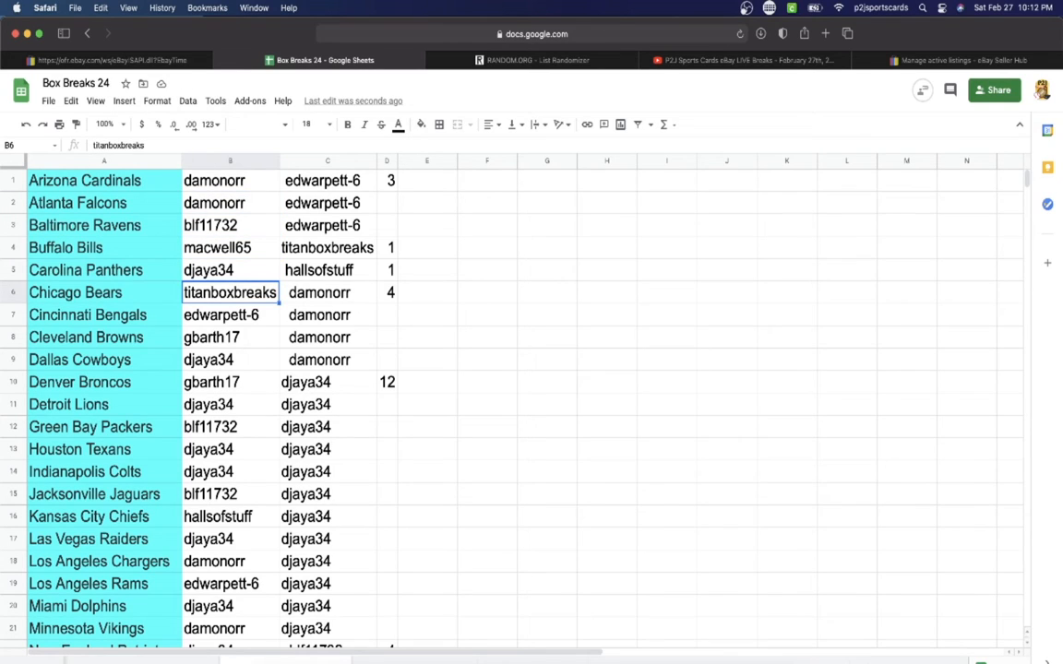
{"action": "left_click", "coordinate": [229, 337]}
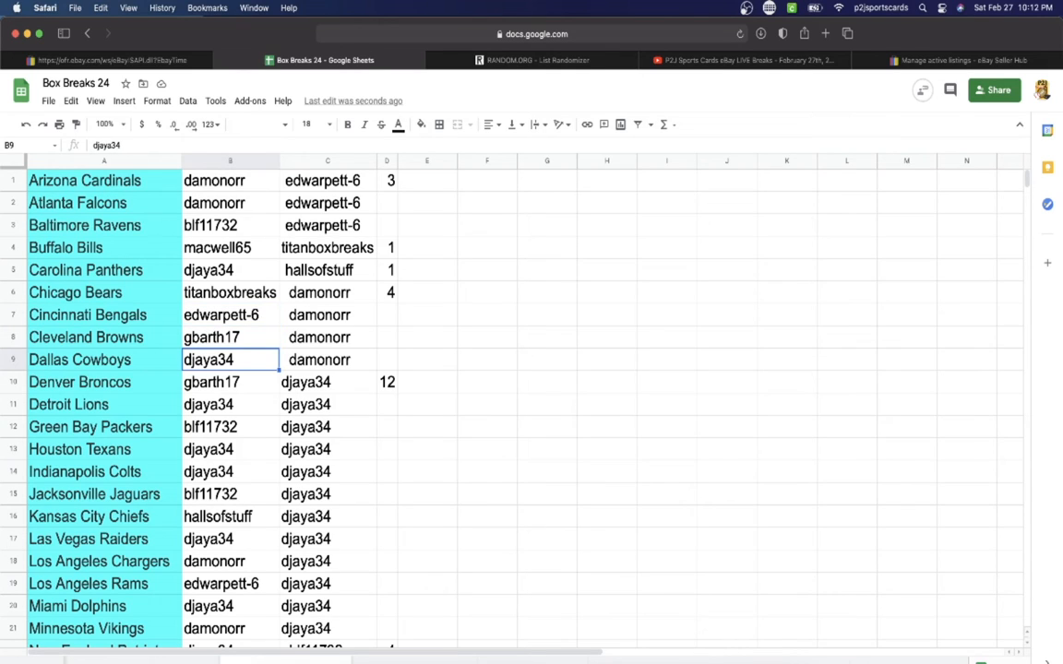
{"action": "left_click", "coordinate": [228, 382]}
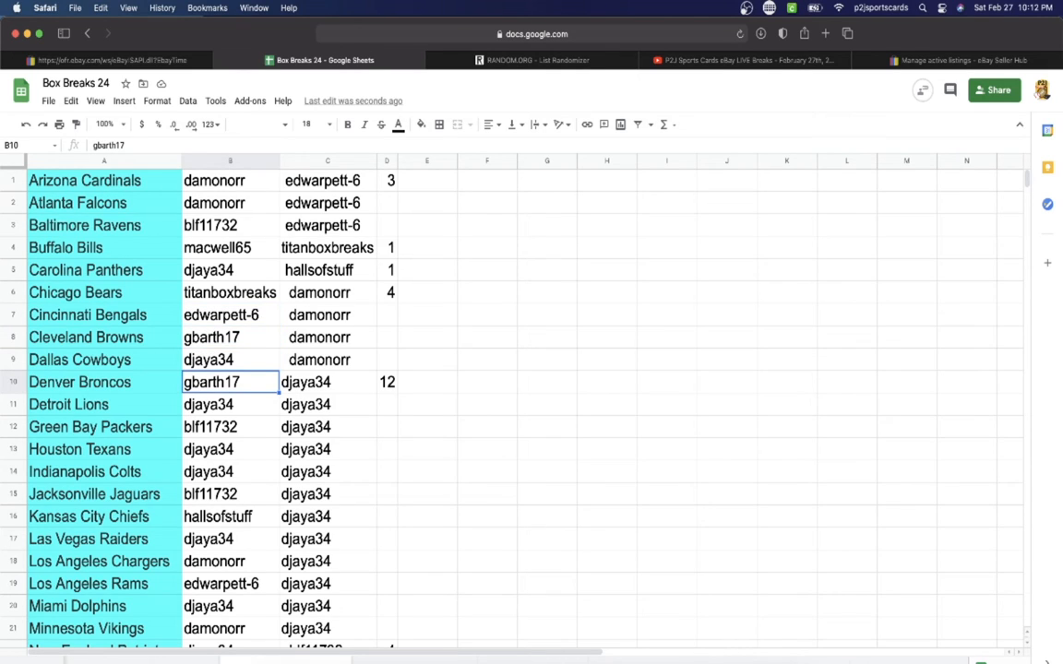
{"action": "left_click", "coordinate": [230, 404]}
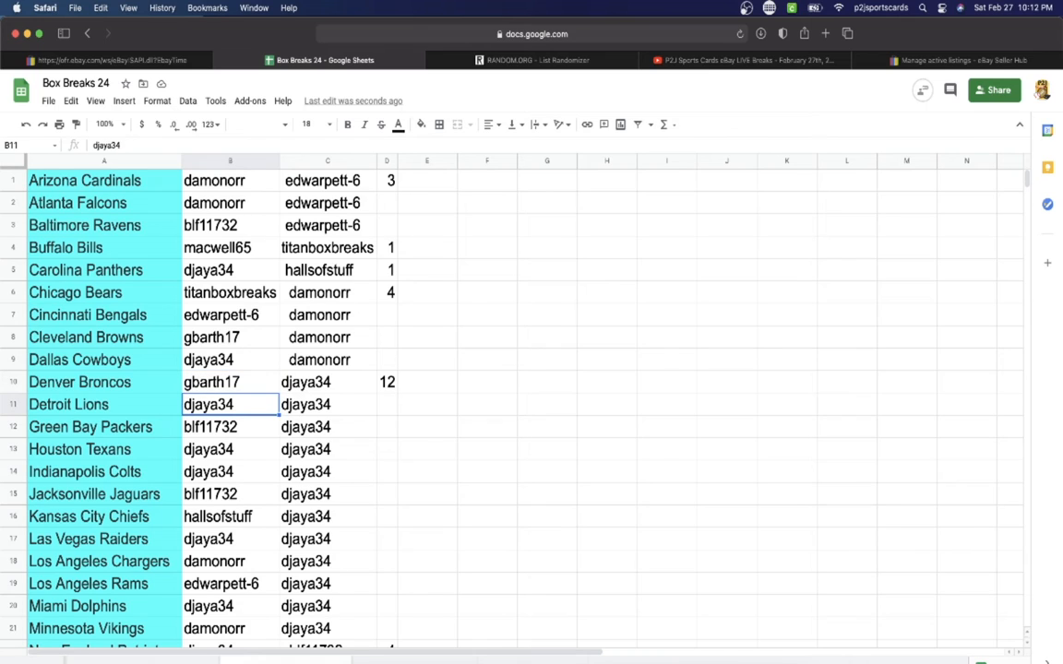
{"action": "left_click", "coordinate": [230, 449]}
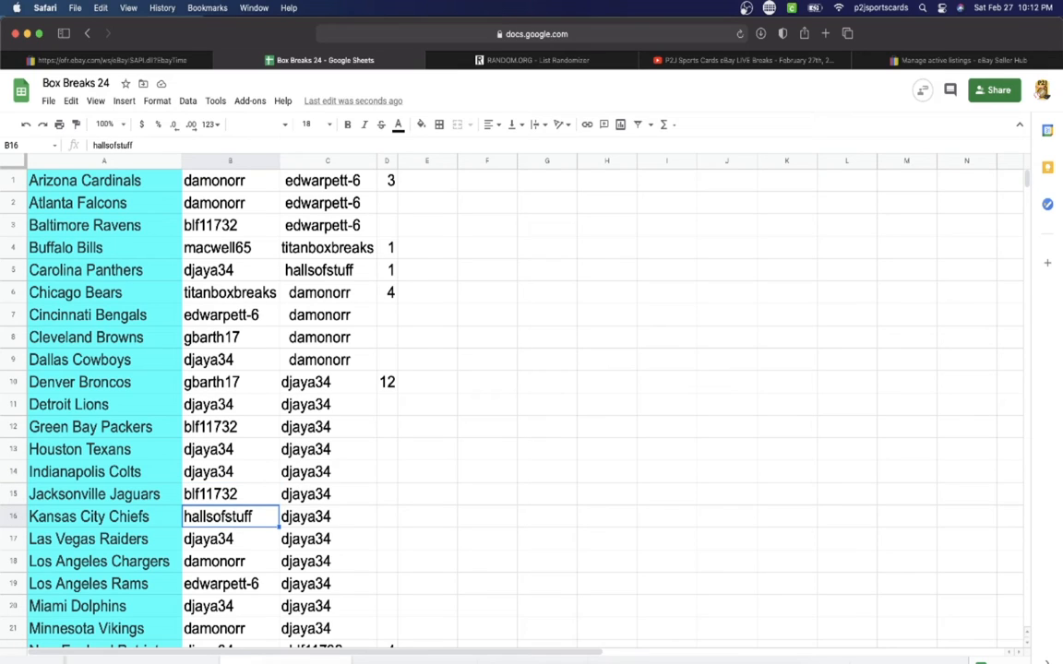
{"action": "left_click", "coordinate": [217, 562]}
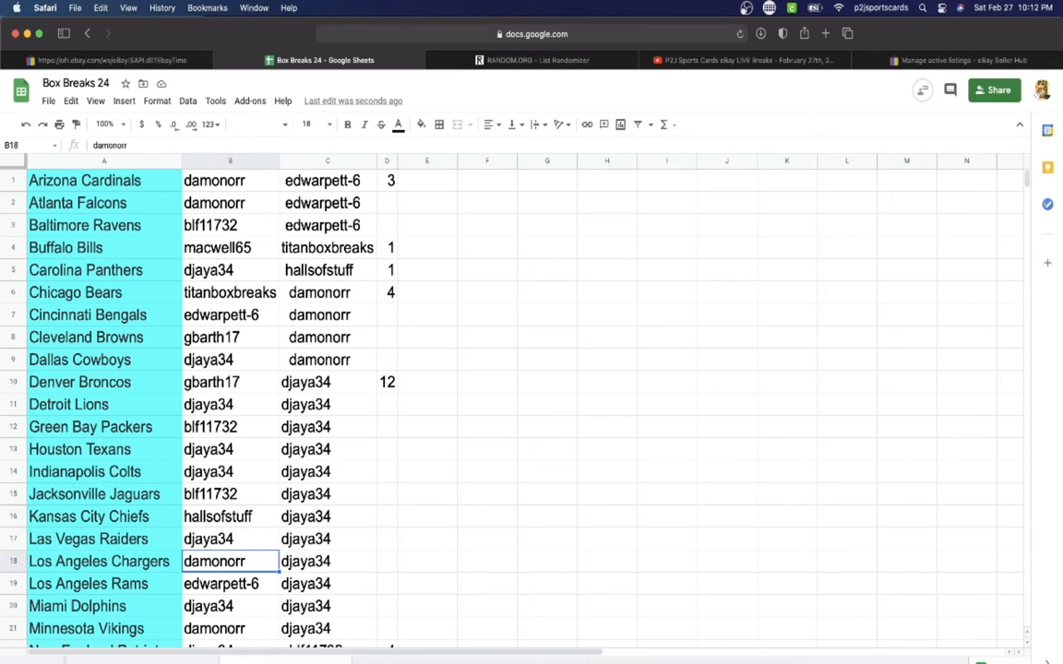
{"action": "left_click", "coordinate": [222, 606]}
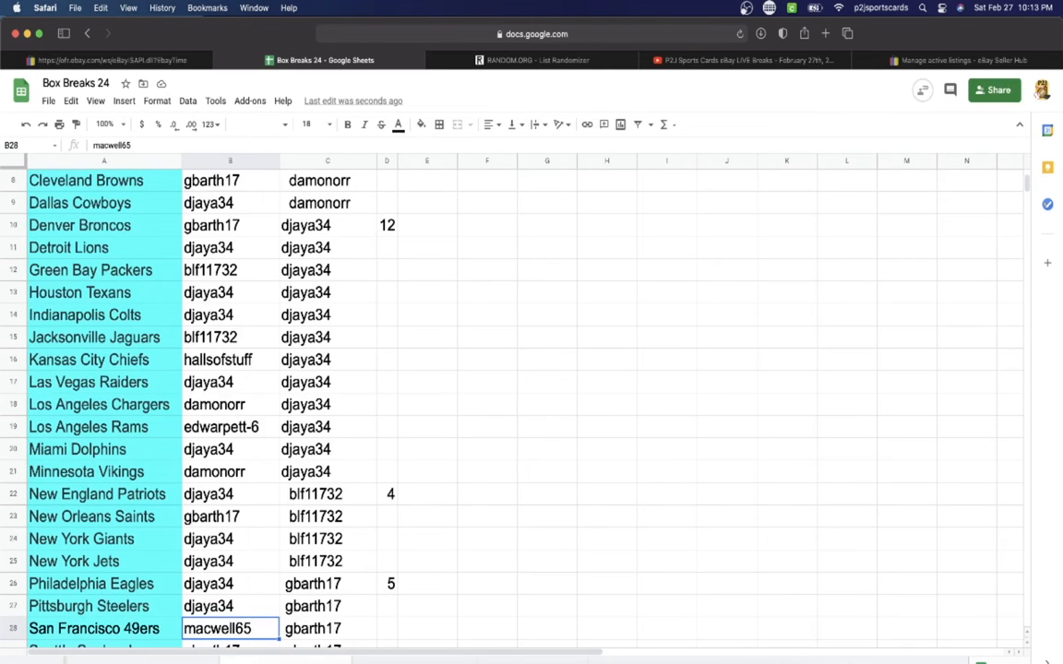
{"action": "scroll", "scroll_direction": "down", "scroll_amount": 3}
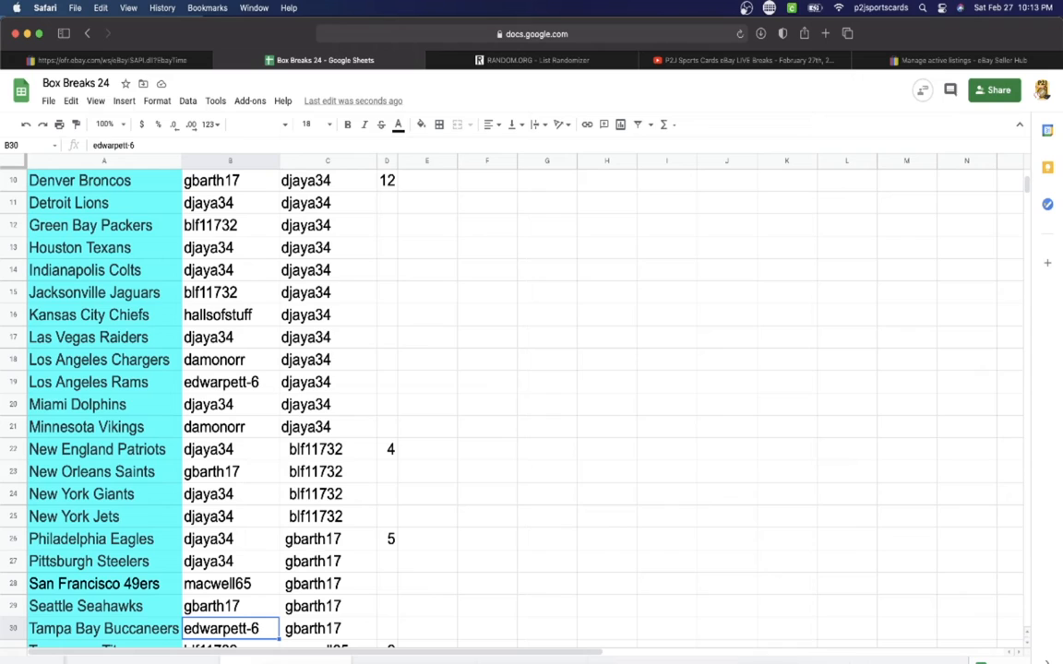